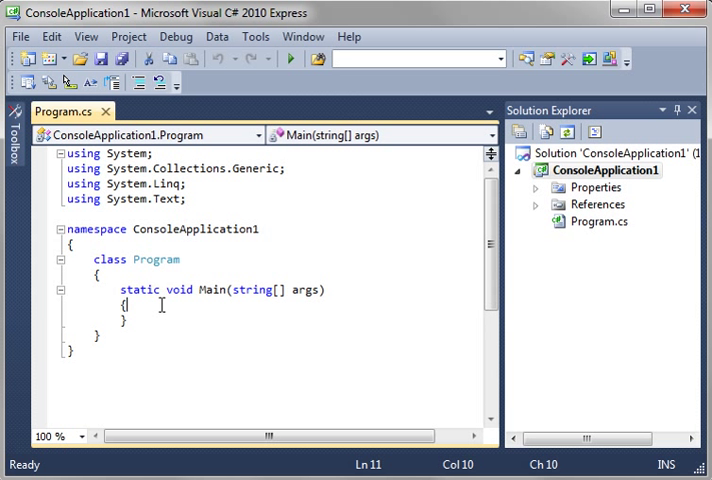
Declare string name = "Bryan"; on a new line inside the Main method.
{"action": "key", "text": "enter"}
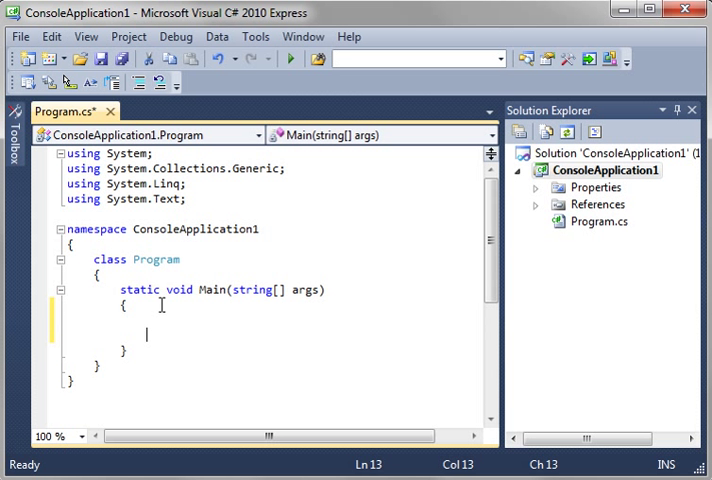
{"action": "type", "text": "s"}
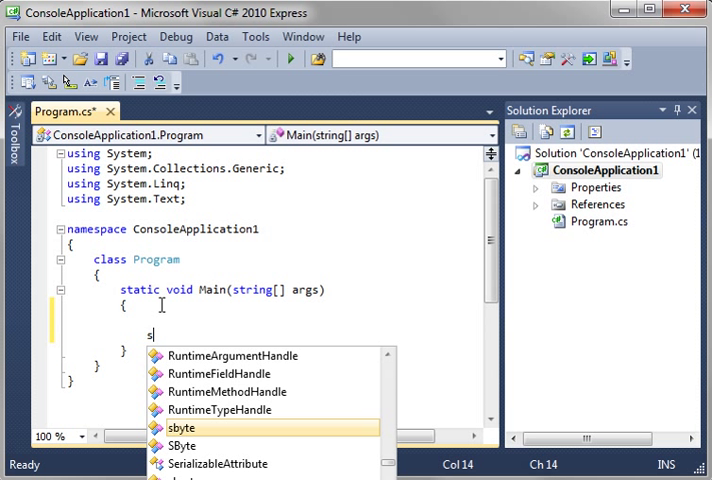
{"action": "type", "text": "trion"}
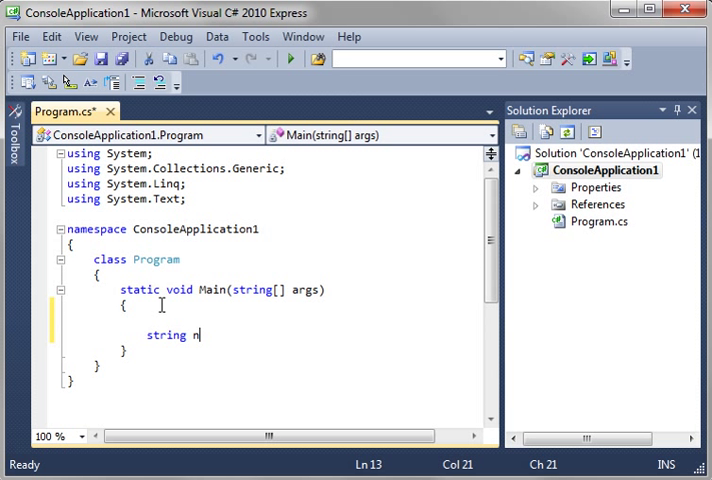
{"action": "type", "text": "ame = \"\""}
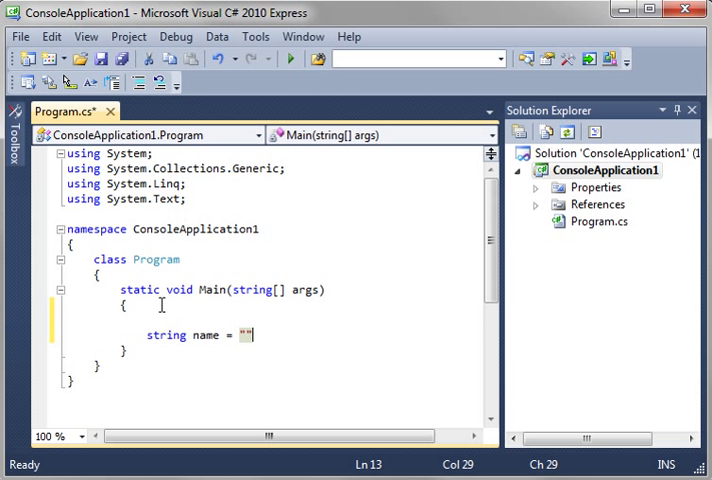
{"action": "type", "text": "Bryan"}
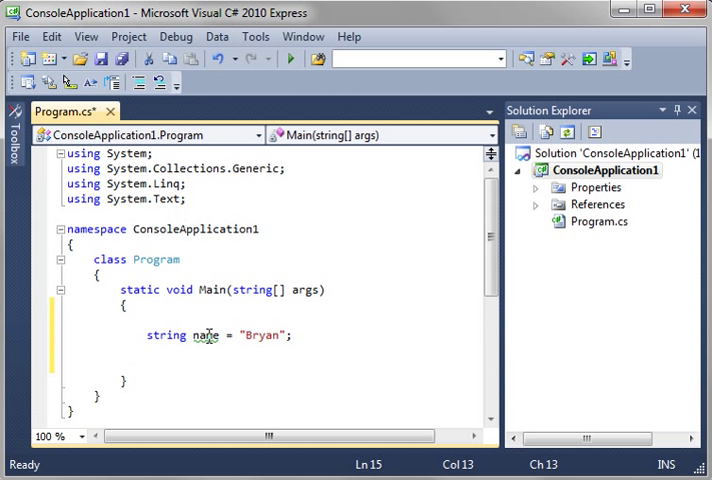
{"action": "mouse_move", "coordinate": [205, 335]}
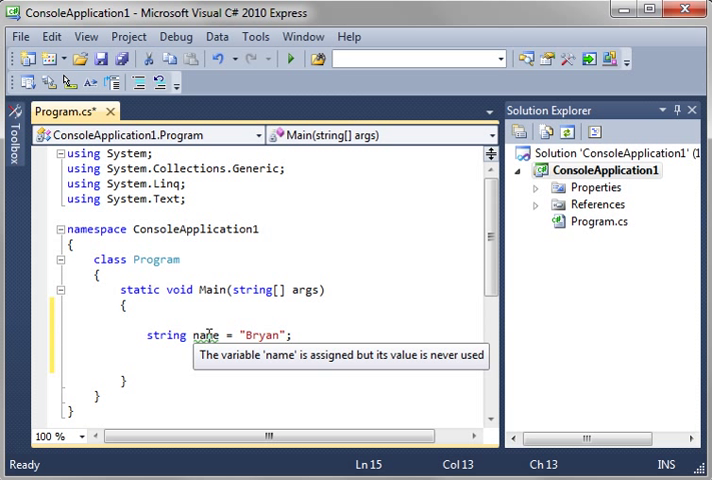
{"action": "mouse_move", "coordinate": [182, 360]}
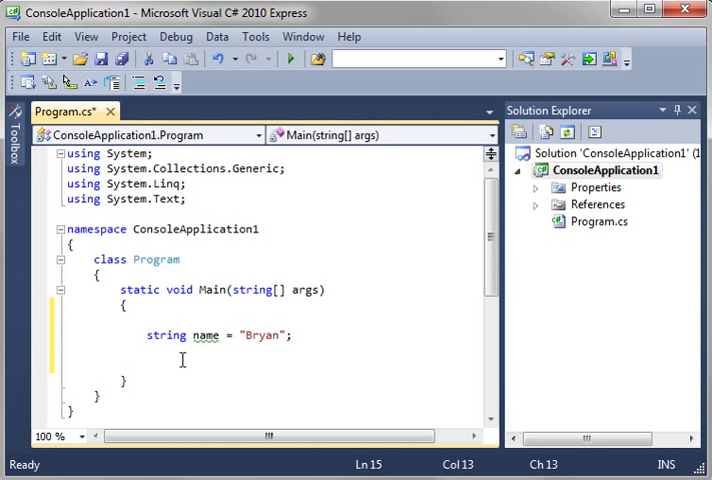
Write foreach (char c in name) printing Console.WriteLine(c), then add Console.Read() below.
{"action": "type", "text": "foreach(char"}
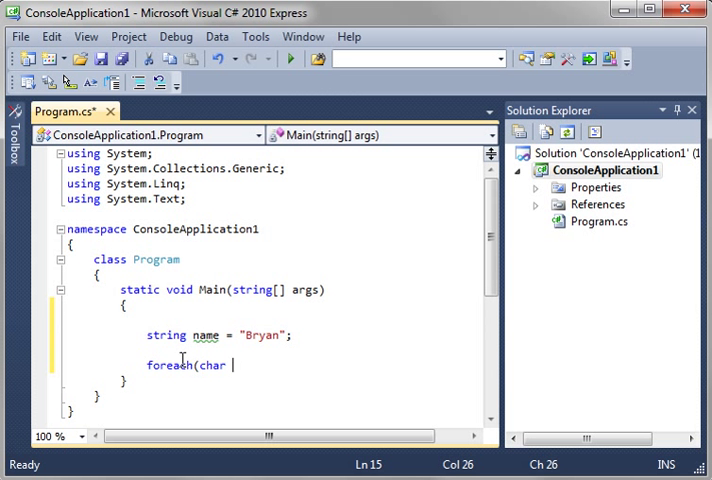
{"action": "type", "text": "c in name)"}
{"action": "type", "text": "{"}
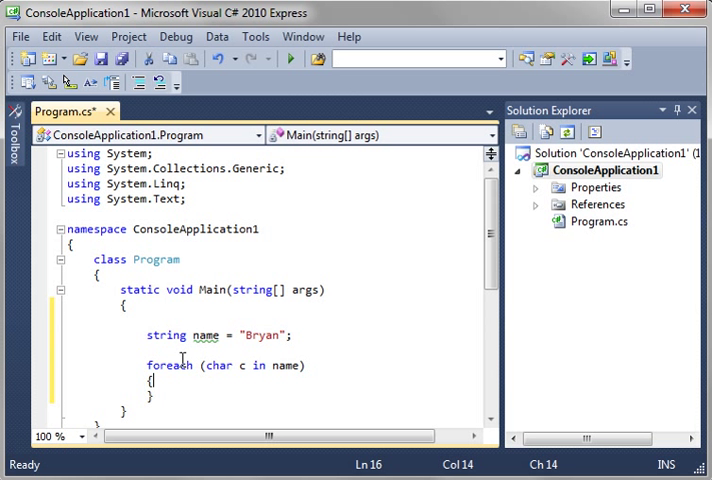
{"action": "scroll", "scroll_direction": "down", "scroll_amount": 3}
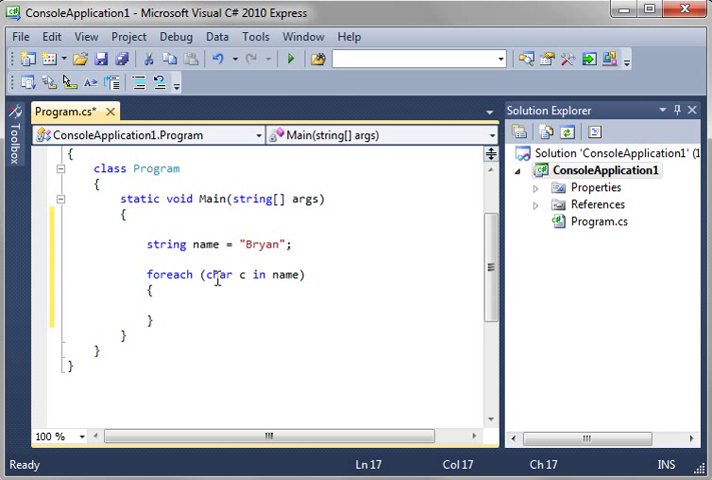
{"action": "double_click", "coordinate": [218, 274]}
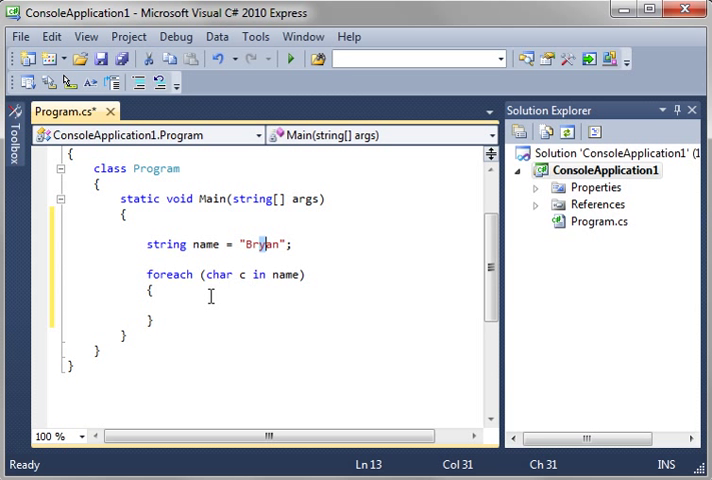
{"action": "type", "text": "Console.WriteLine"}
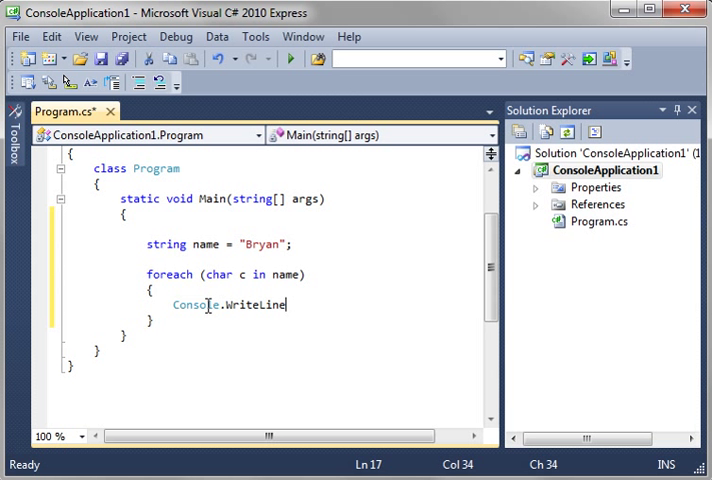
{"action": "type", "text": "(c);"}
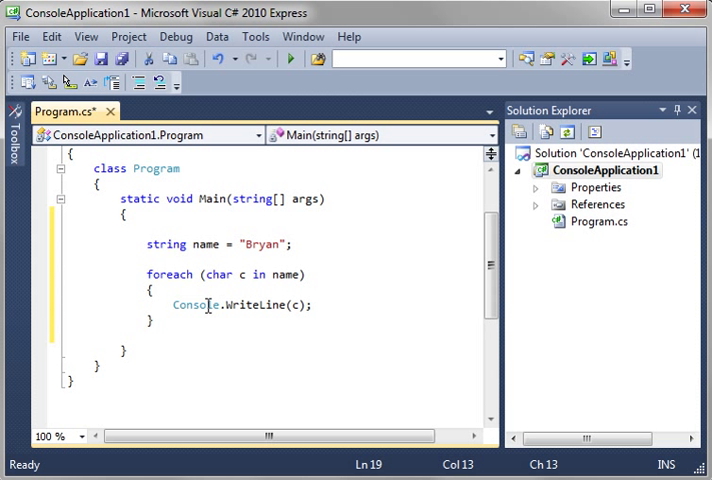
{"action": "type", "text": "Console.r"}
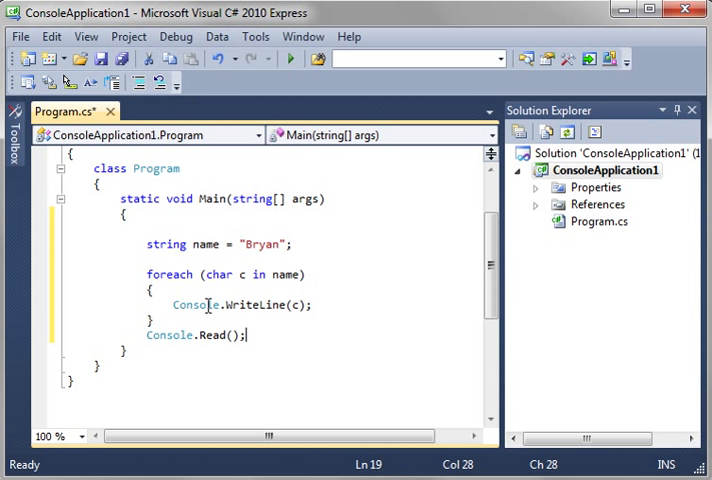
Start debugging to see Bryan printed one letter per line in the console.
{"action": "left_click", "coordinate": [290, 58]}
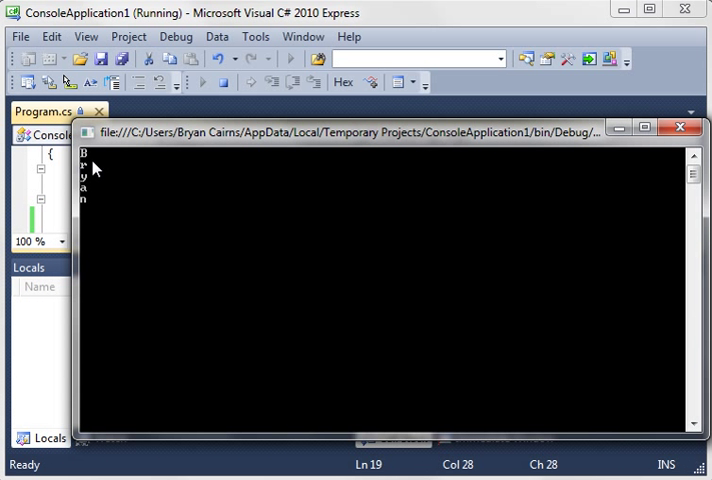
{"action": "mouse_move", "coordinate": [87, 180]}
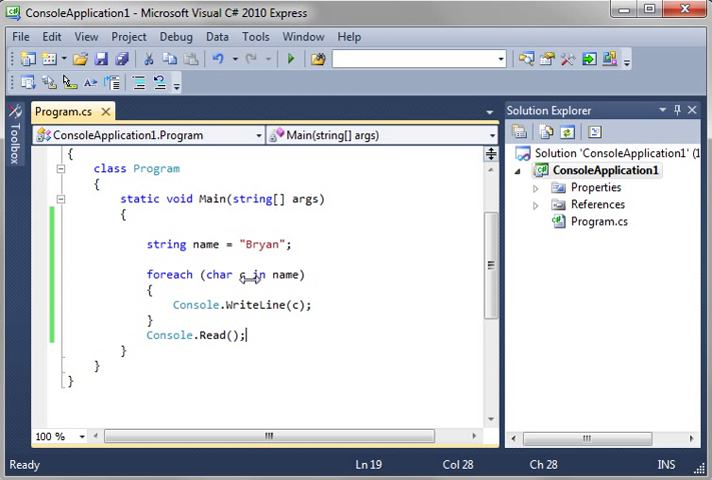
Below the foreach loop, write for (int i = 0; i < name.Length; i++) with empty braces.
{"action": "left_click", "coordinate": [150, 320]}
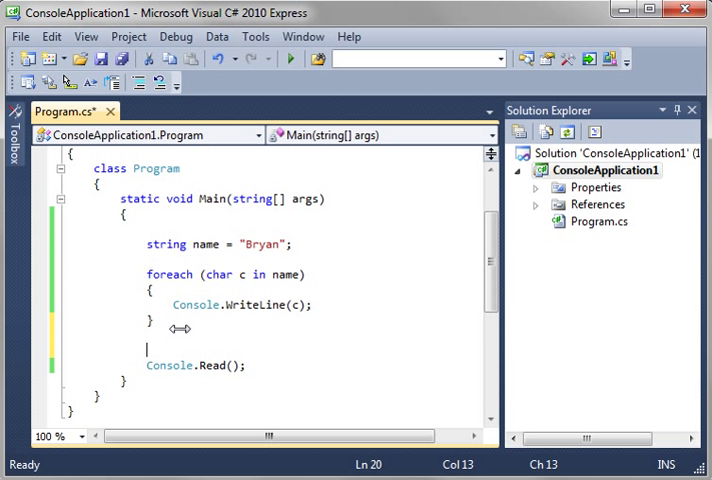
{"action": "type", "text": "for"}
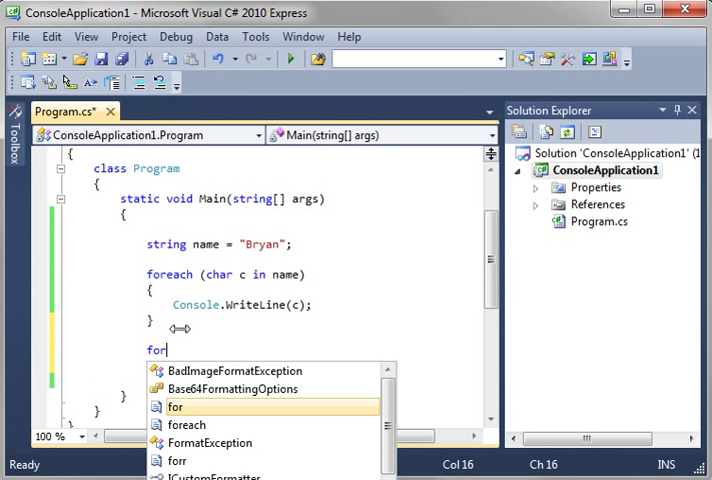
{"action": "type", "text": "(int i = 0"}
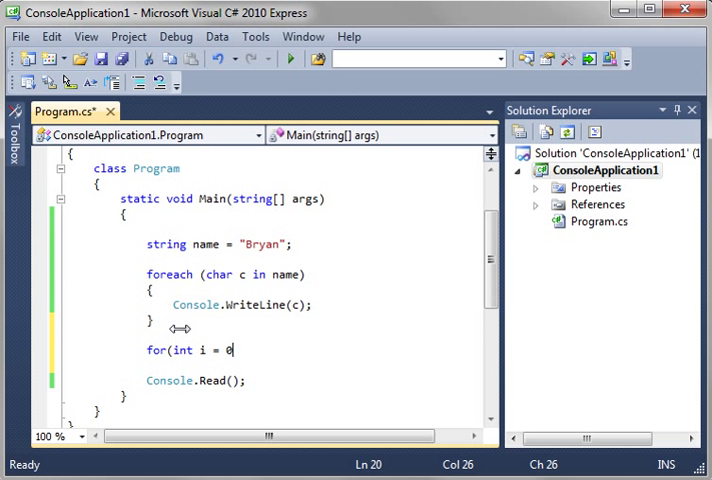
{"action": "type", "text": "; i"}
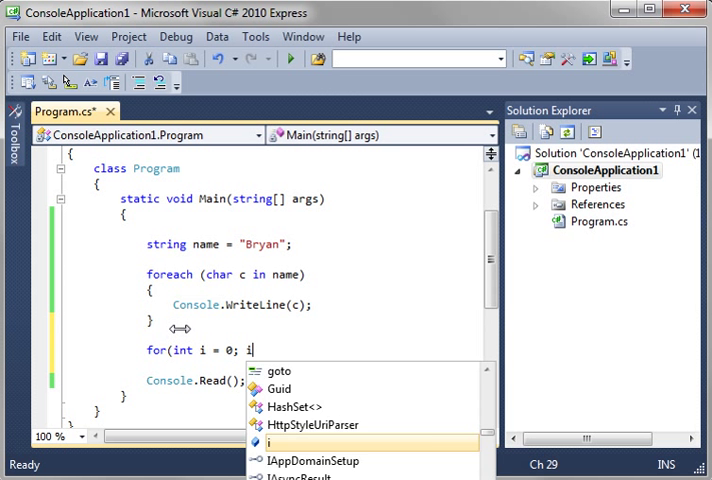
{"action": "type", "text": "<"}
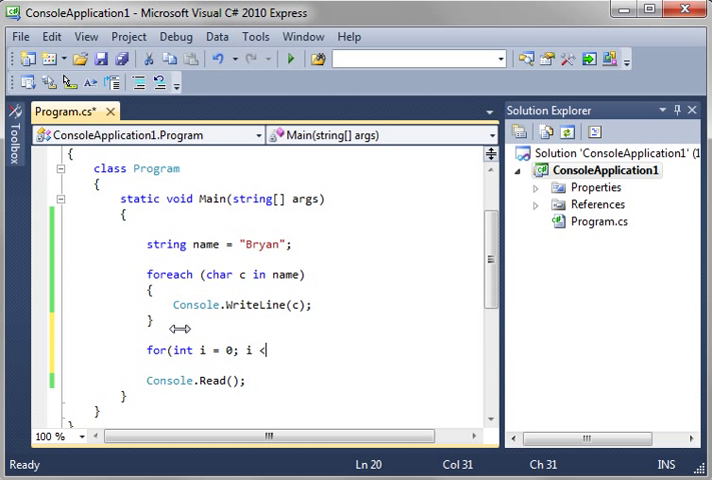
{"action": "type", "text": "name."}
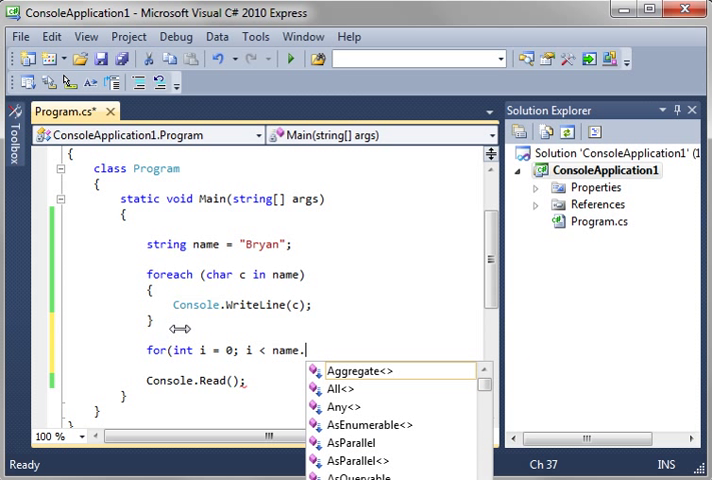
{"action": "type", "text": "1"}
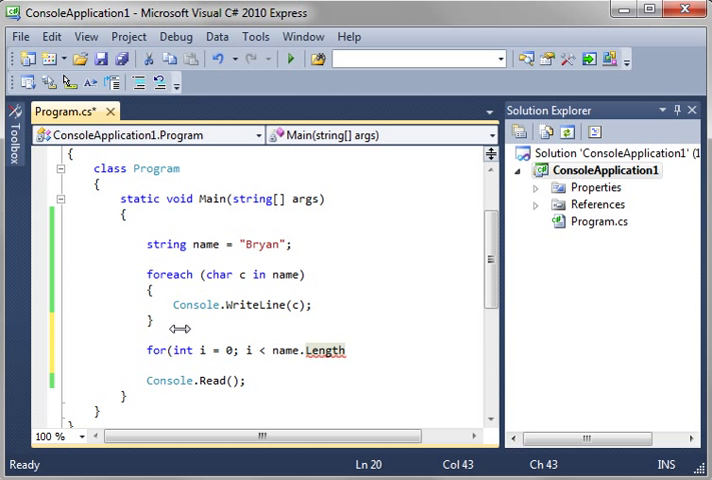
{"action": "type", "text": ";"}
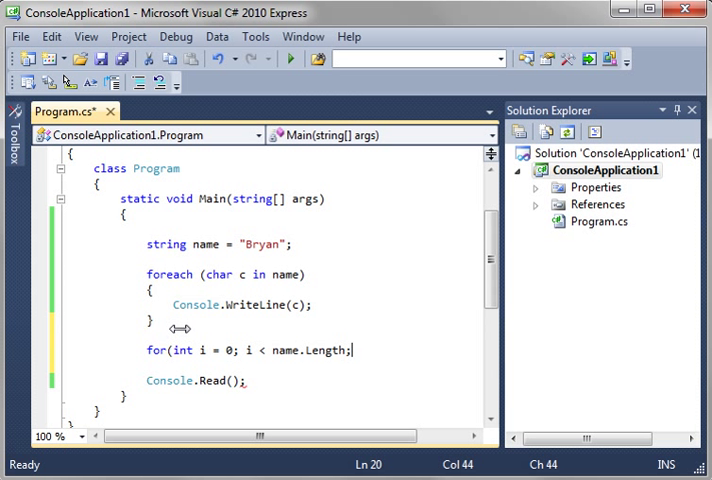
{"action": "type", "text": "i ++"}
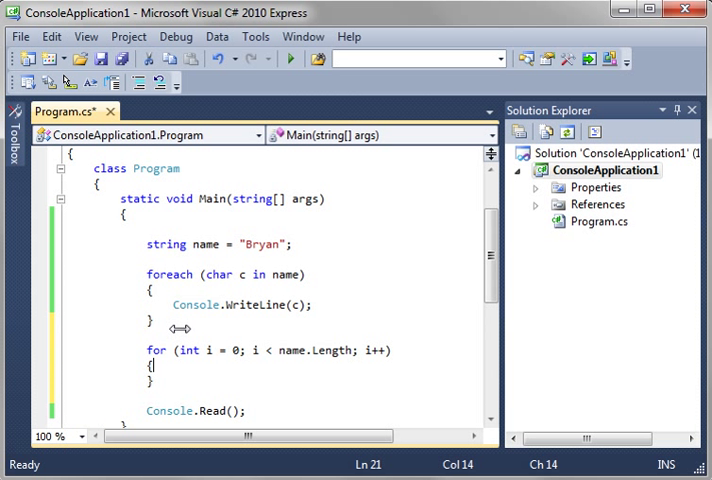
{"action": "mouse_move", "coordinate": [311, 351]}
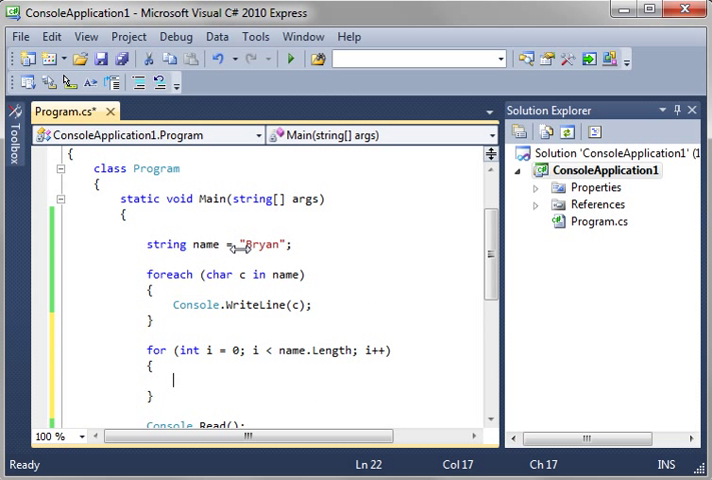
{"action": "mouse_move", "coordinate": [250, 351]}
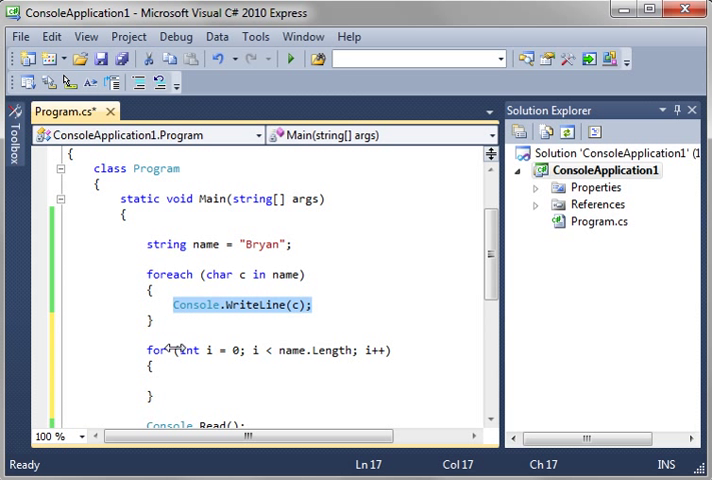
Fill the for loop body with Console.WriteLine(i + " " + name[0]);.
{"action": "type", "text": "Console.WriteLine(c);"}
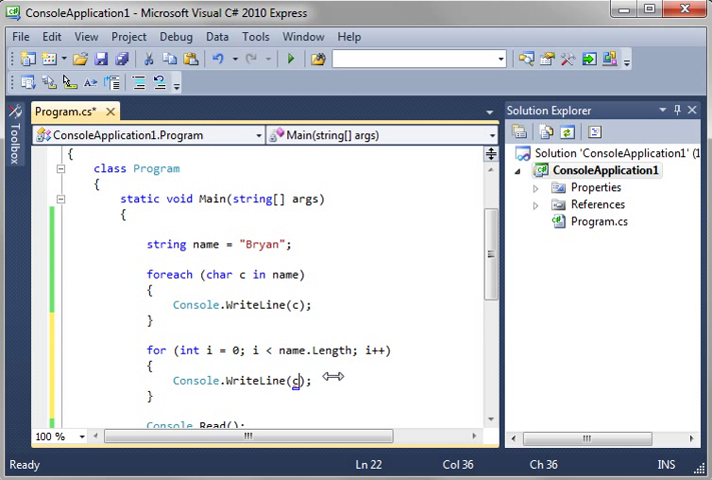
{"action": "type", "text": "name[i]"}
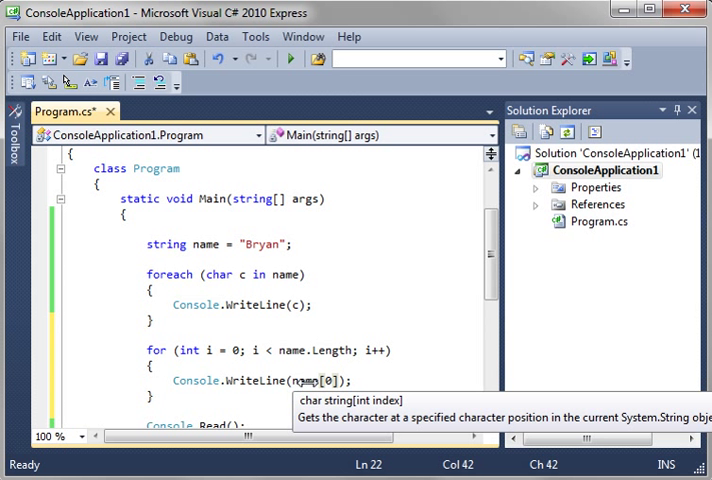
{"action": "type", "text": "name"}
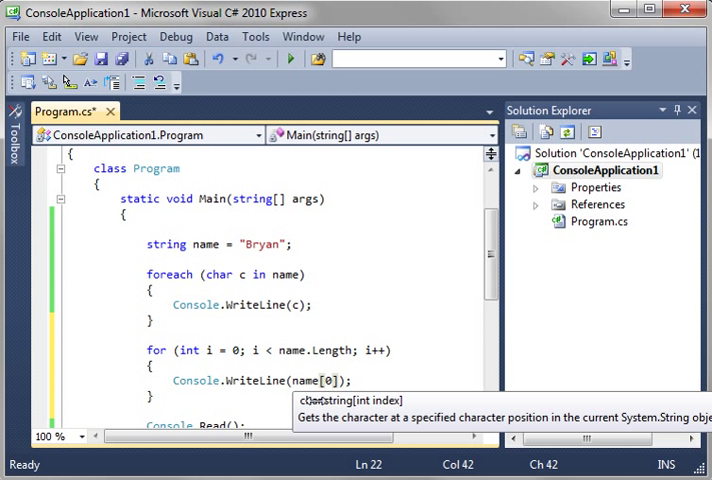
{"action": "mouse_move", "coordinate": [375, 408]}
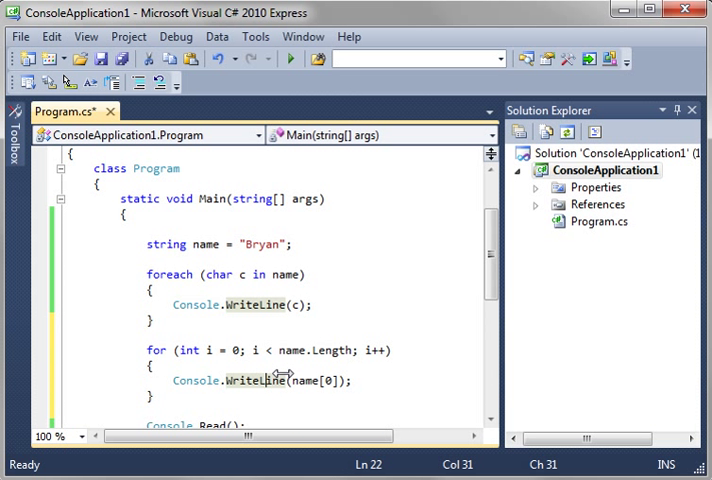
{"action": "type", "text": "i"}
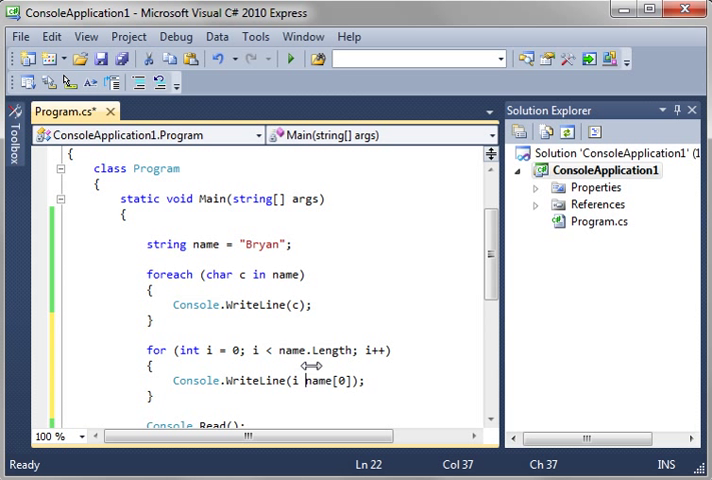
{"action": "type", "text": "+"}
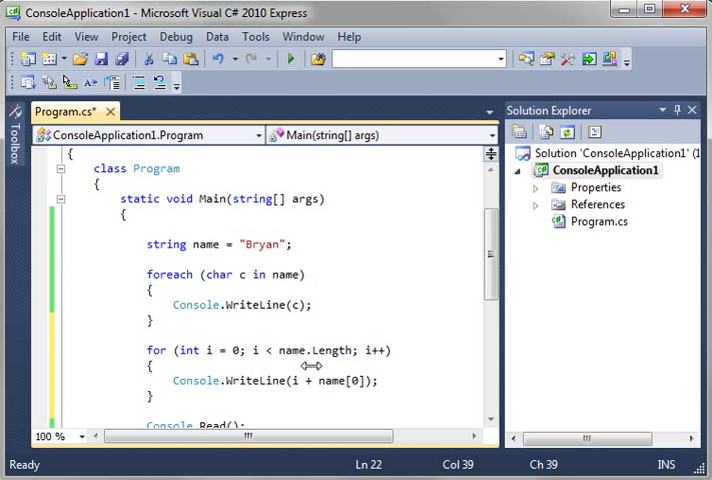
{"action": "type", "text": "\" \" +"}
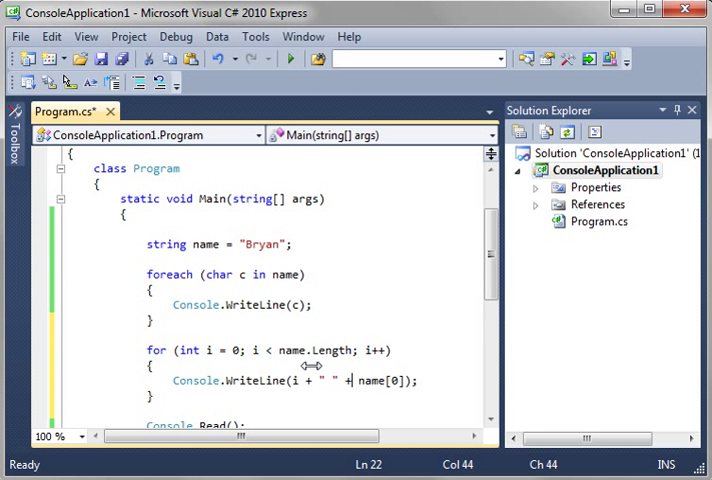
Save the program before running it to check the console output.
{"action": "key", "text": "ctrl+s"}
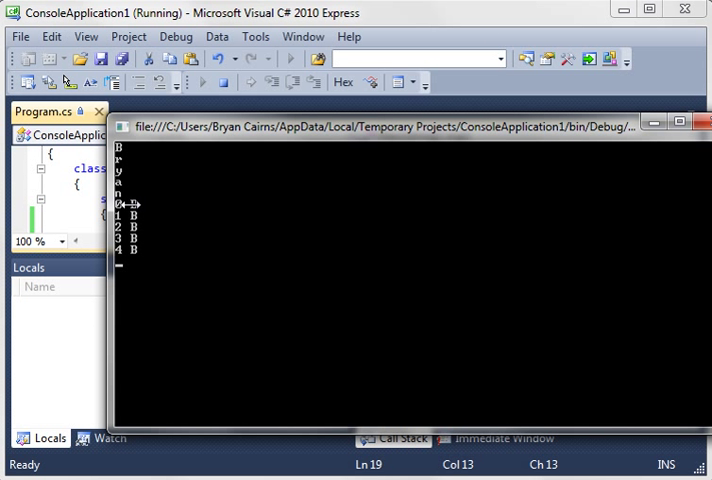
{"action": "mouse_move", "coordinate": [127, 203]}
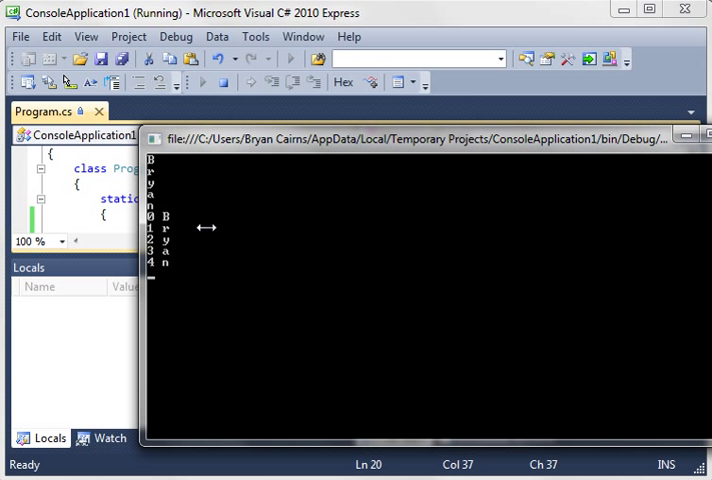
{"action": "mouse_move", "coordinate": [160, 170]}
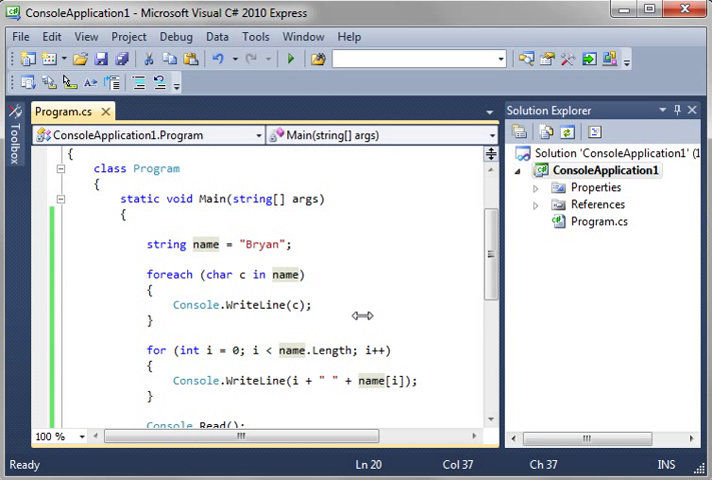
{"action": "double_click", "coordinate": [169, 228]}
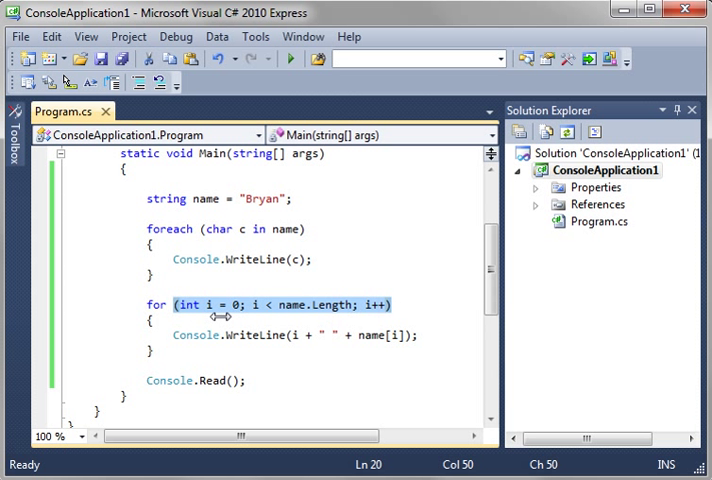
{"action": "mouse_move", "coordinate": [147, 227]}
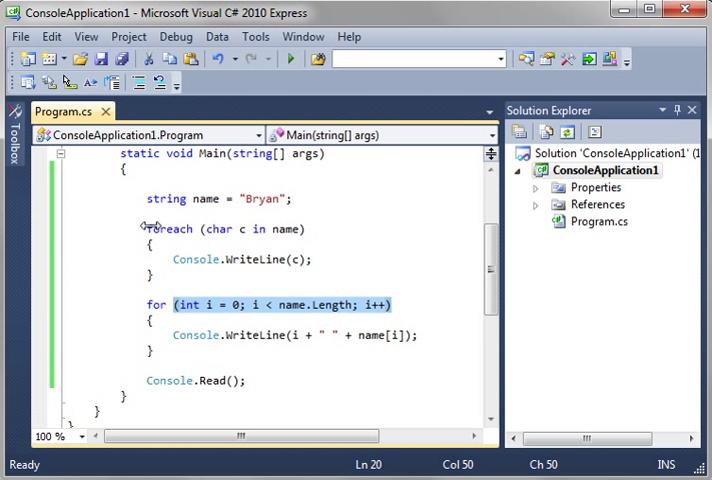
{"action": "double_click", "coordinate": [212, 229]}
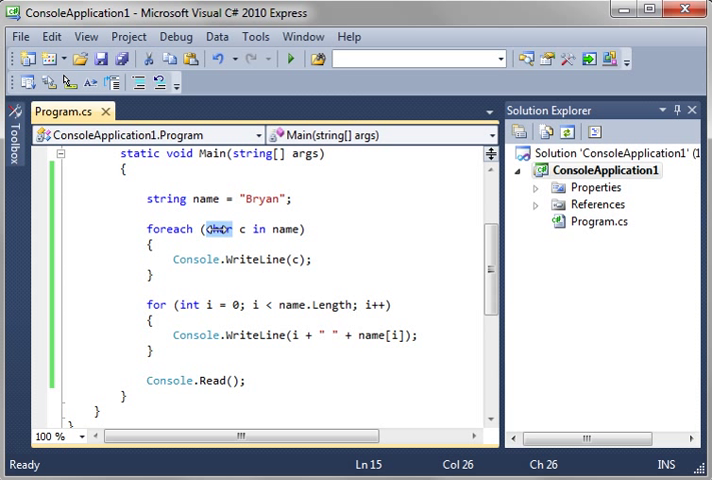